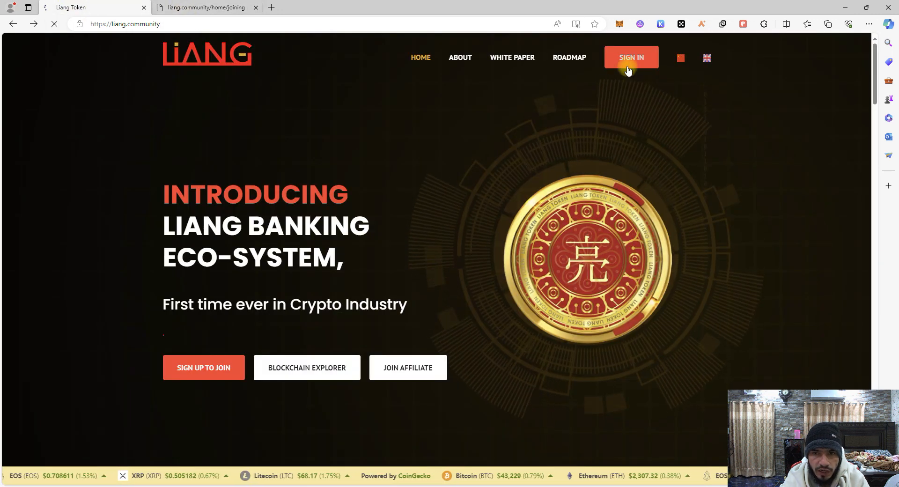
Open the liang.community/home/joining sign-up page with its empty registration form.
{"action": "right_click", "coordinate": [631, 57]}
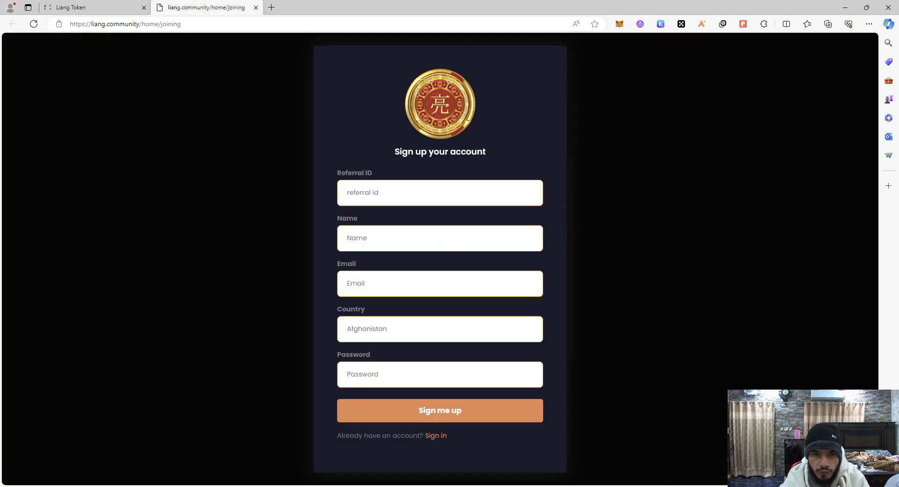
{"action": "left_click", "coordinate": [419, 194]}
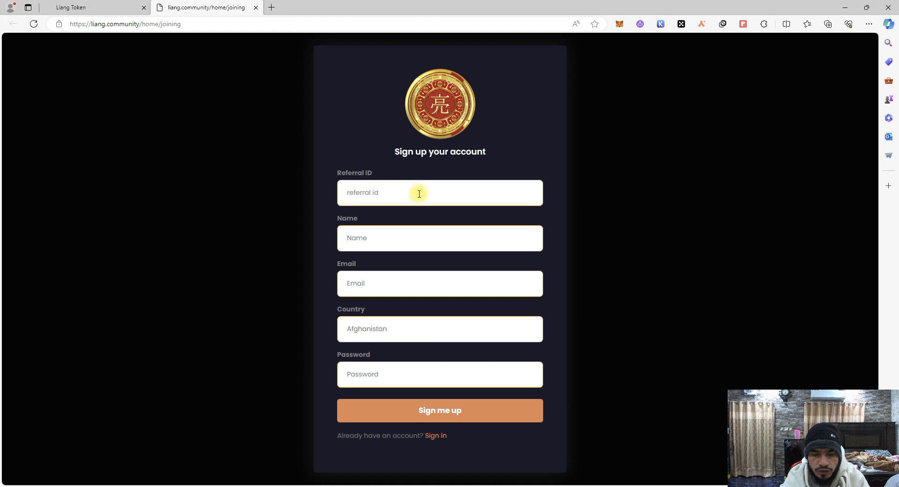
{"action": "double_click", "coordinate": [354, 173]}
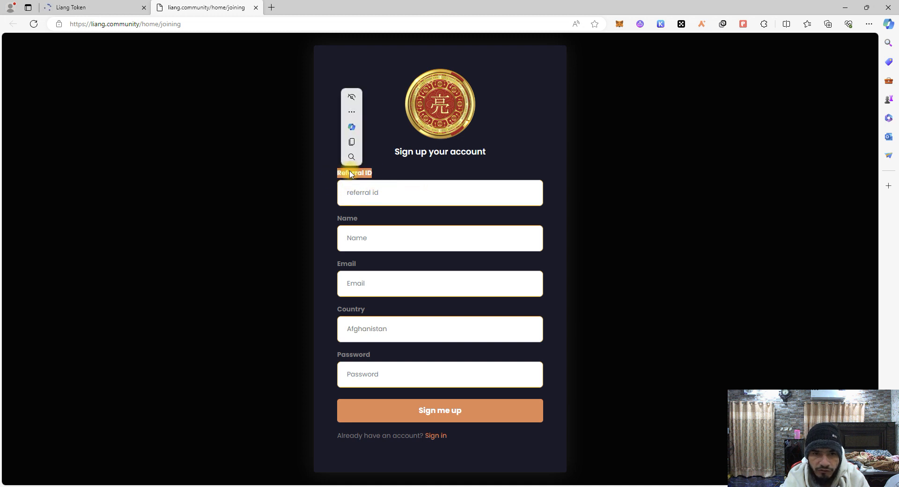
{"action": "left_click", "coordinate": [367, 173]}
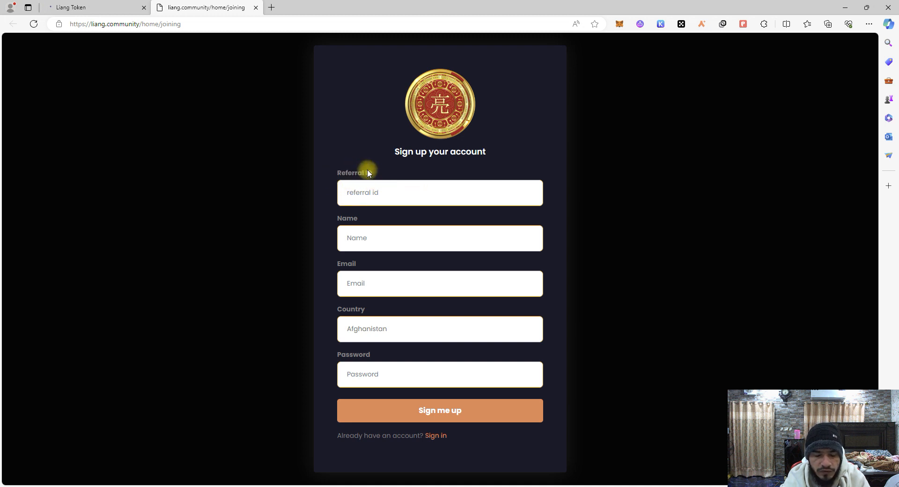
{"action": "mouse_move", "coordinate": [394, 160]}
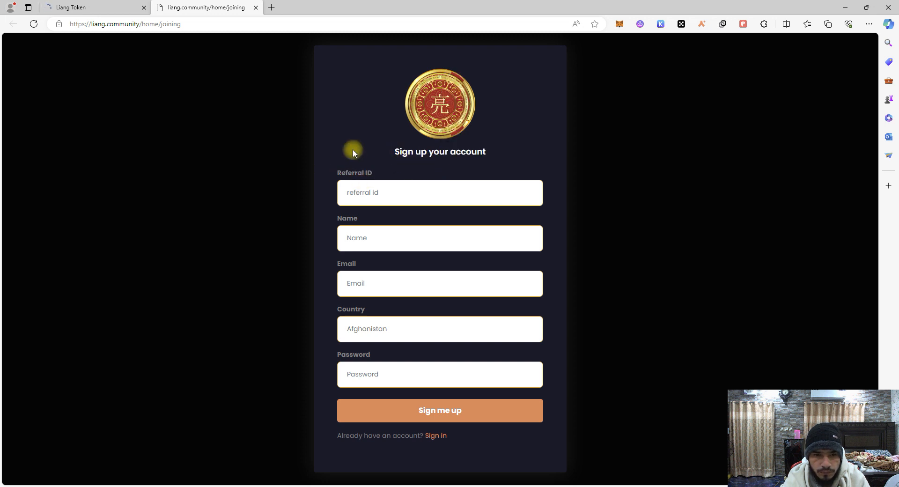
{"action": "left_click", "coordinate": [439, 238]}
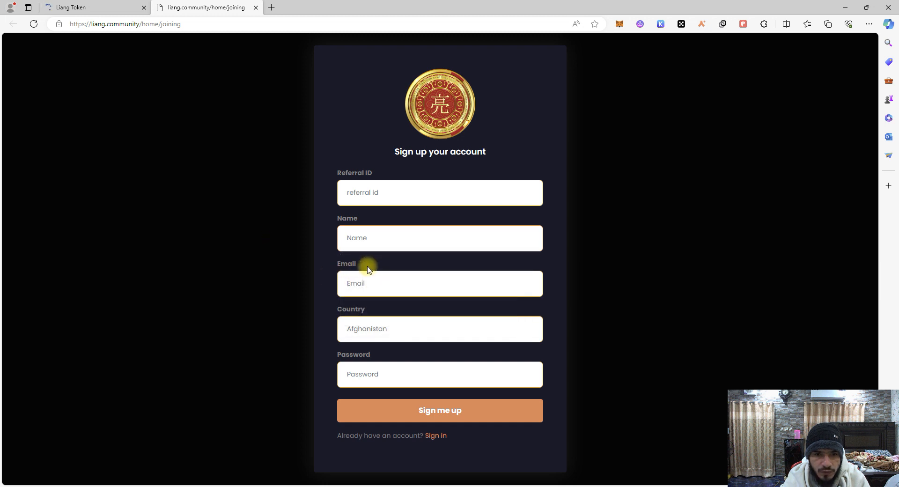
{"action": "mouse_move", "coordinate": [368, 342]}
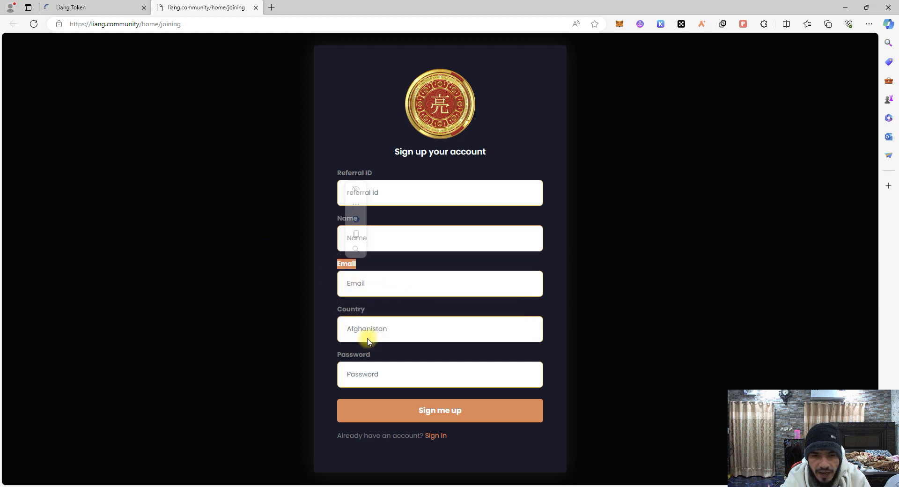
{"action": "left_click", "coordinate": [439, 329]}
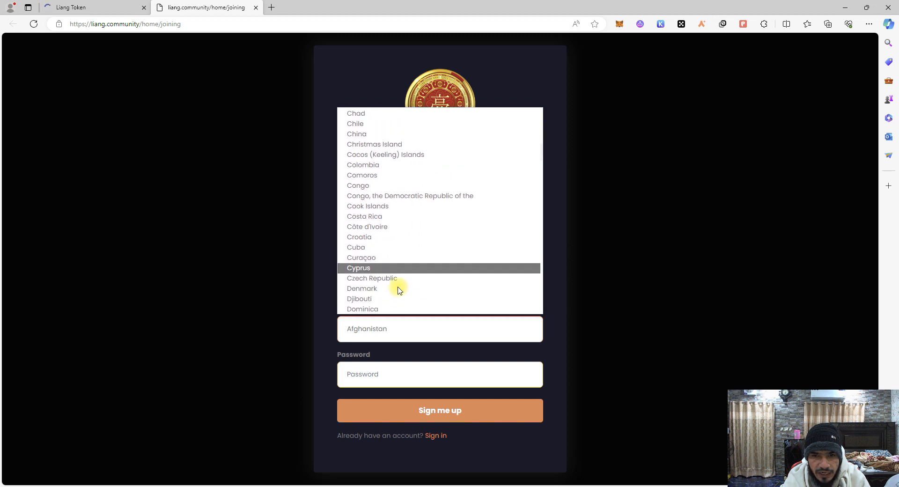
{"action": "scroll", "scroll_direction": "up", "scroll_amount": 3}
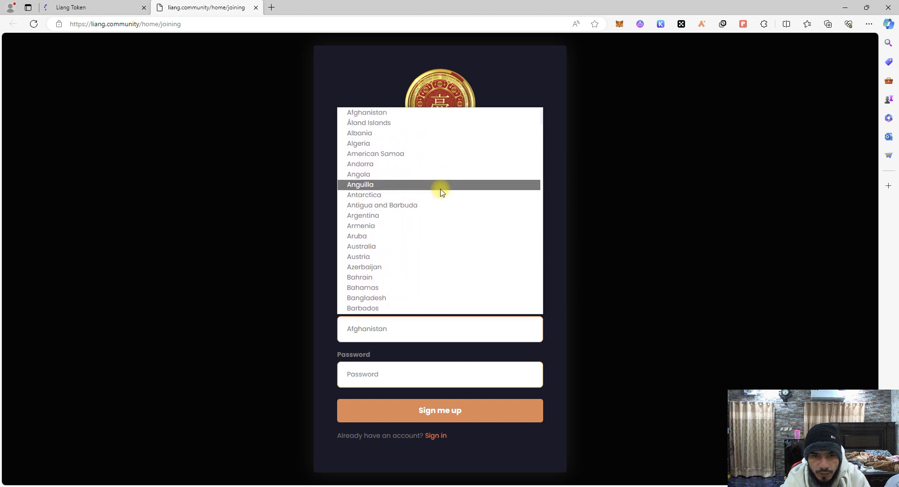
{"action": "left_click", "coordinate": [654, 249]}
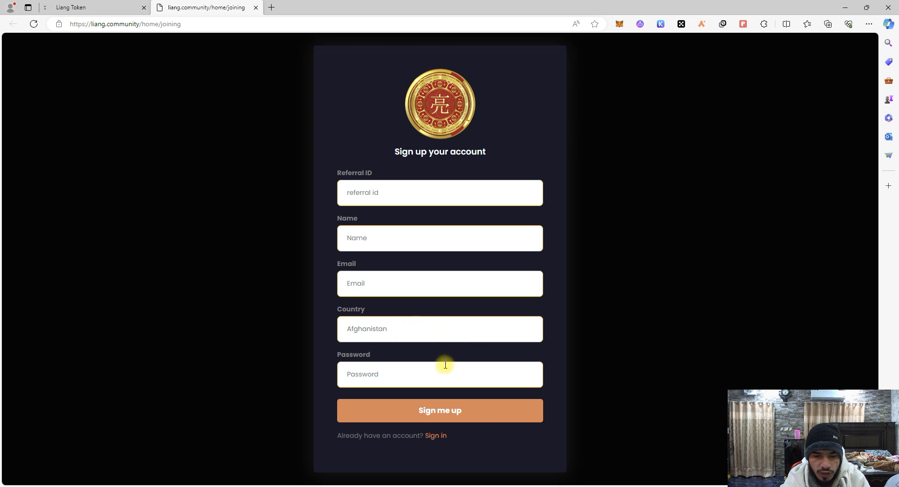
{"action": "mouse_move", "coordinate": [386, 357]}
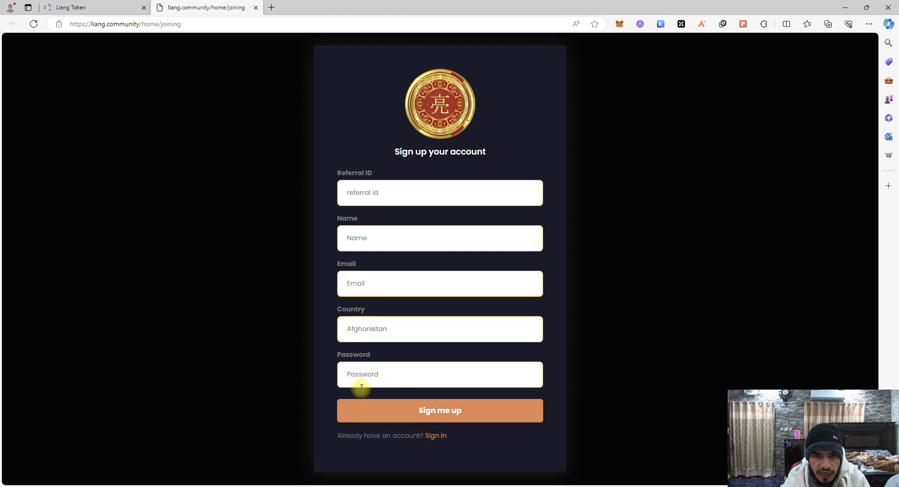
{"action": "mouse_move", "coordinate": [496, 334]}
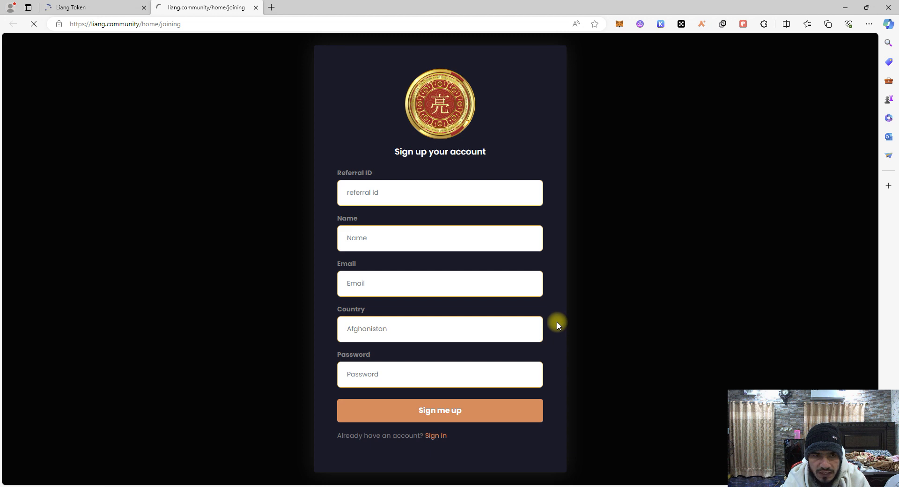
Follow the 'Sign in' link below the Sign me up button.
{"action": "left_click", "coordinate": [435, 436]}
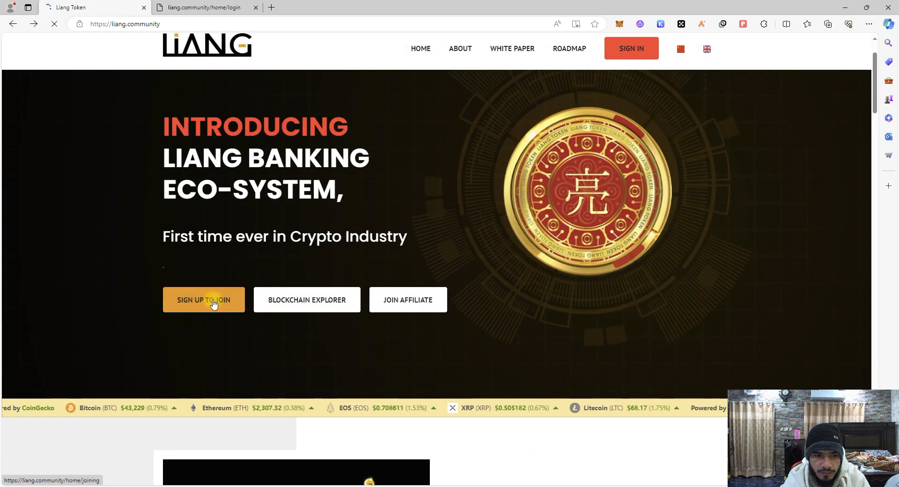
Switch to the liang.community/home/login tab to show the Email ID and Password form.
{"action": "left_click", "coordinate": [630, 48]}
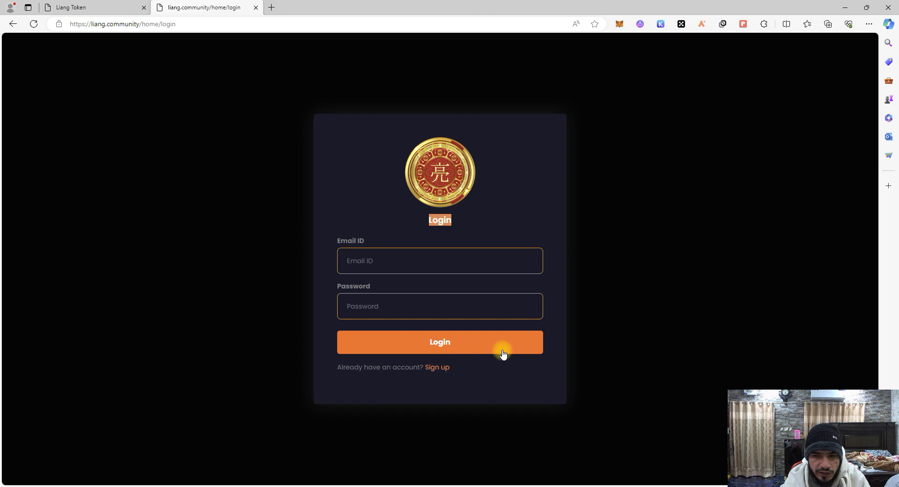
{"action": "mouse_move", "coordinate": [530, 482]}
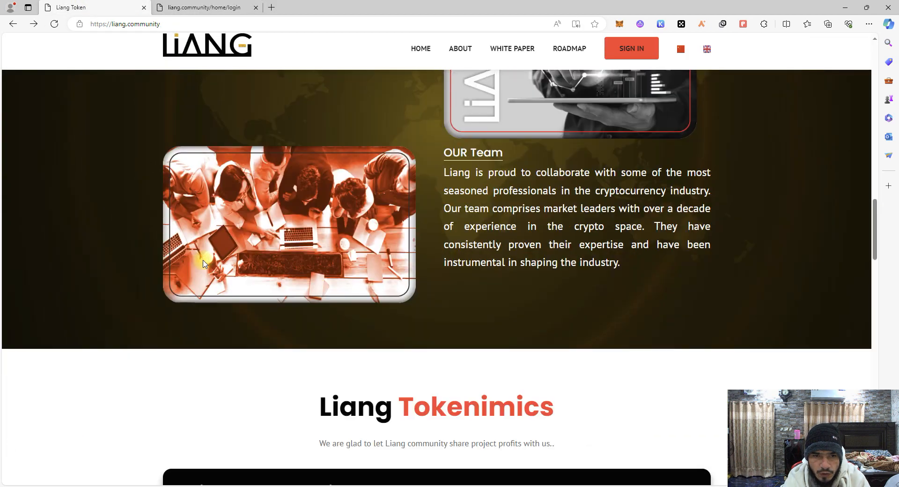
Scroll down the homepage to Our Team and Tokenomics, then back to the top banner.
{"action": "scroll", "scroll_direction": "down", "scroll_amount": 3}
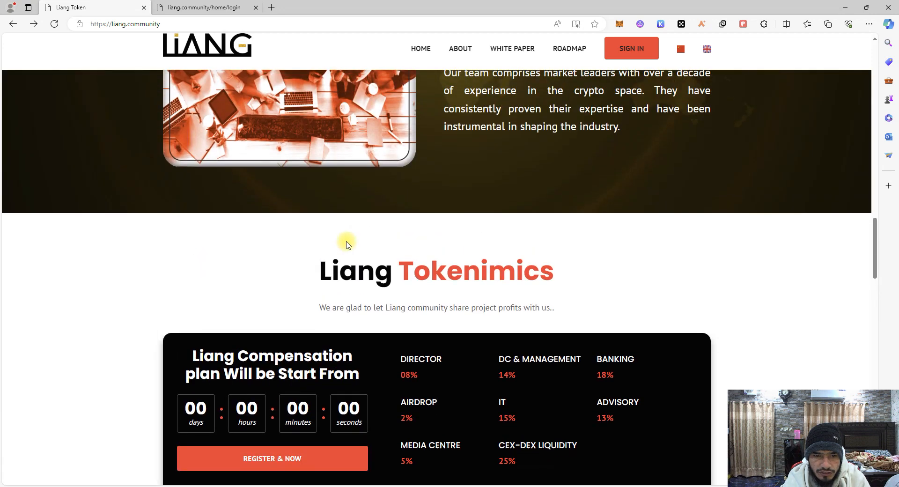
{"action": "scroll", "scroll_direction": "up", "scroll_amount": 3}
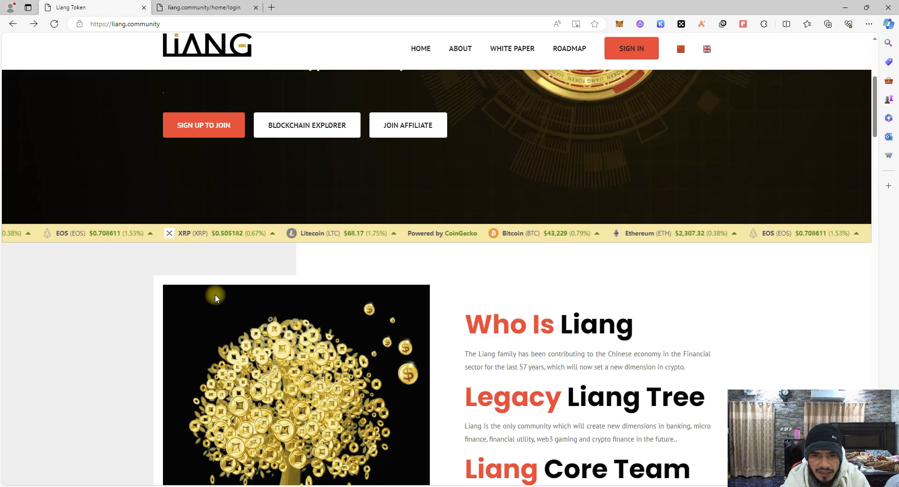
{"action": "scroll", "scroll_direction": "up", "scroll_amount": 3}
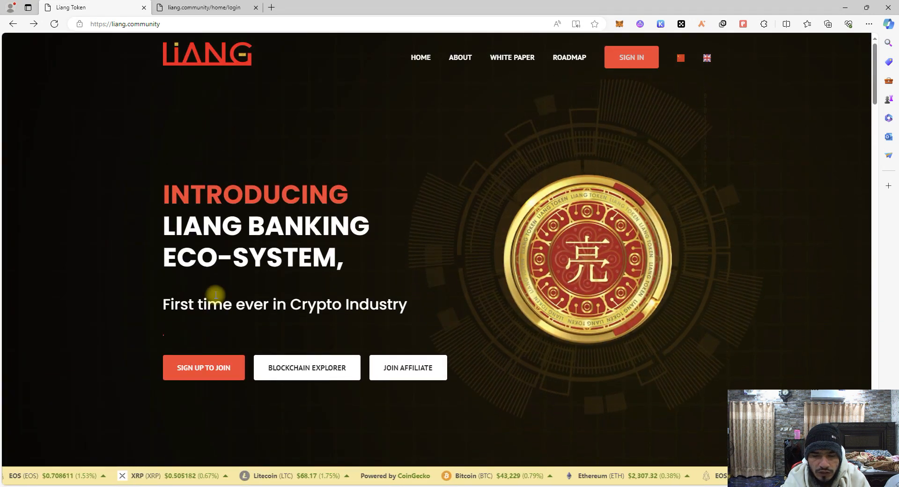